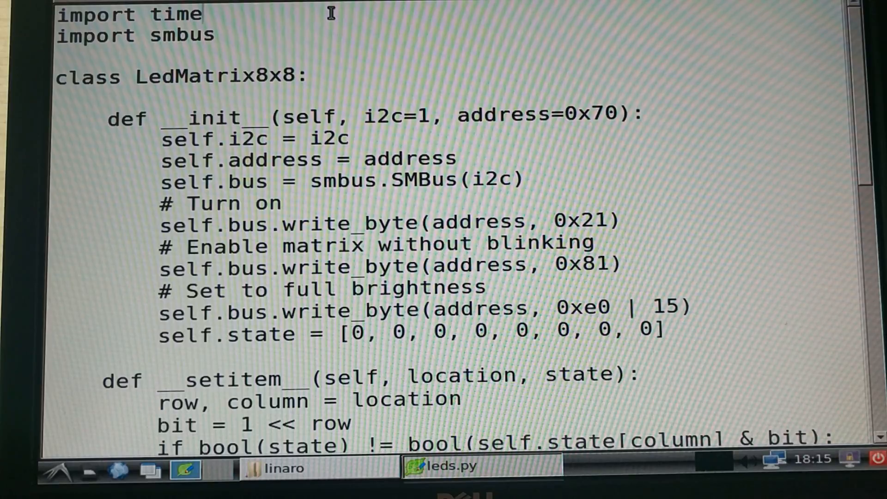
{"action": "left_click", "coordinate": [202, 15]}
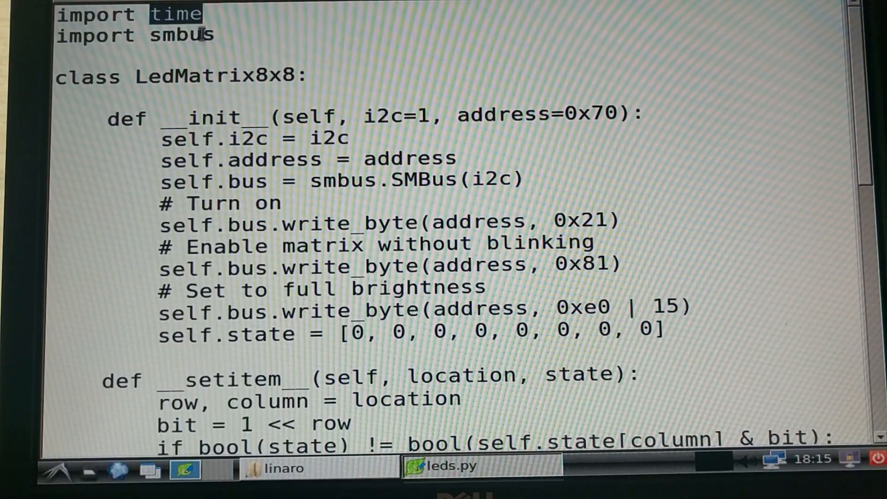
{"action": "double_click", "coordinate": [181, 35]}
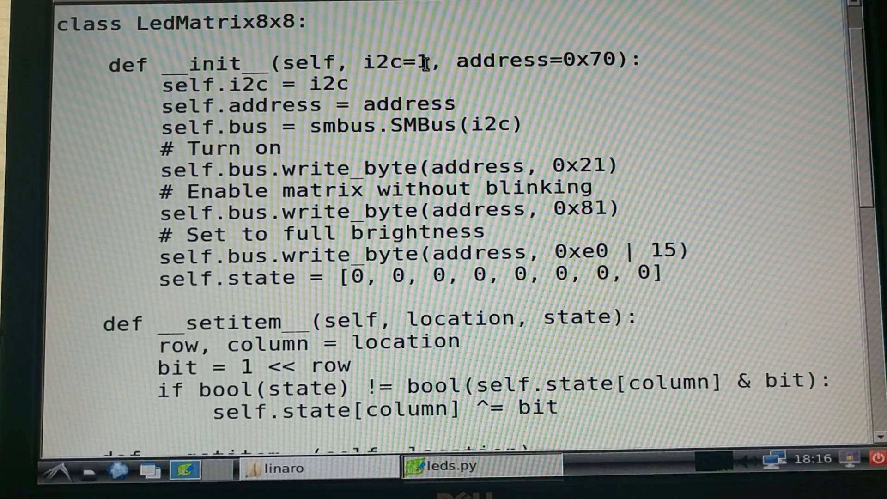
{"action": "double_click", "coordinate": [395, 61]}
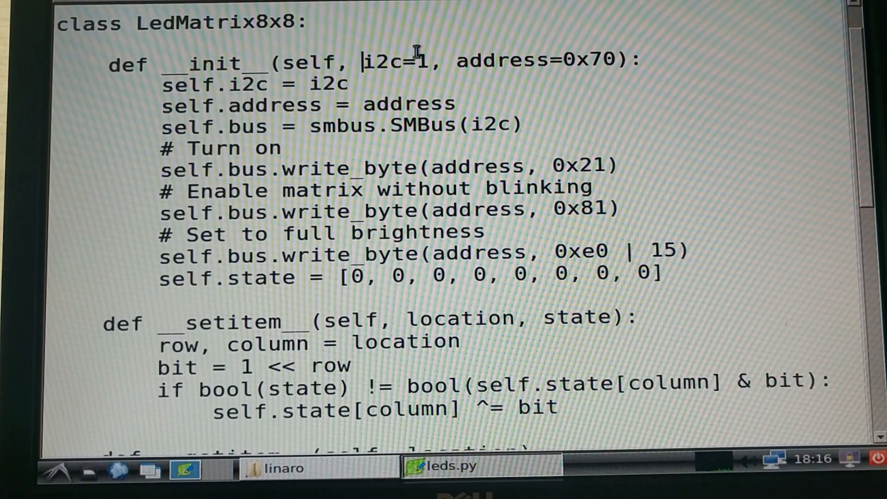
{"action": "double_click", "coordinate": [418, 61]}
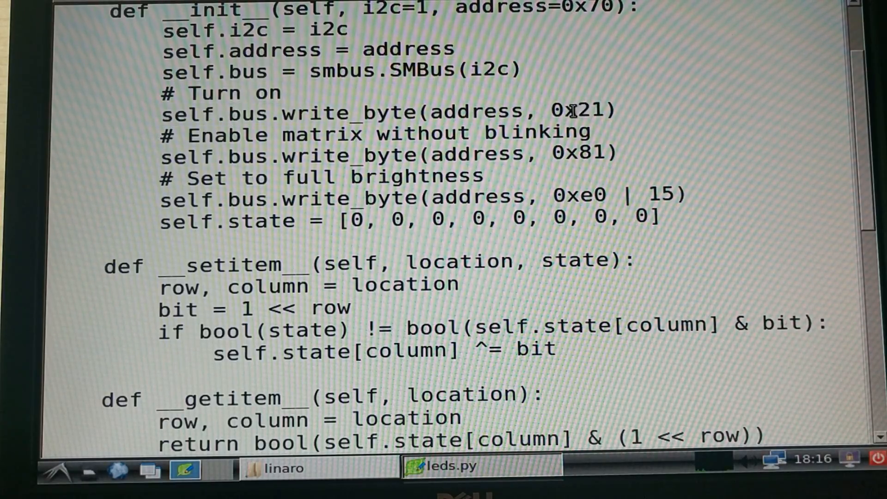
{"action": "double_click", "coordinate": [588, 111]}
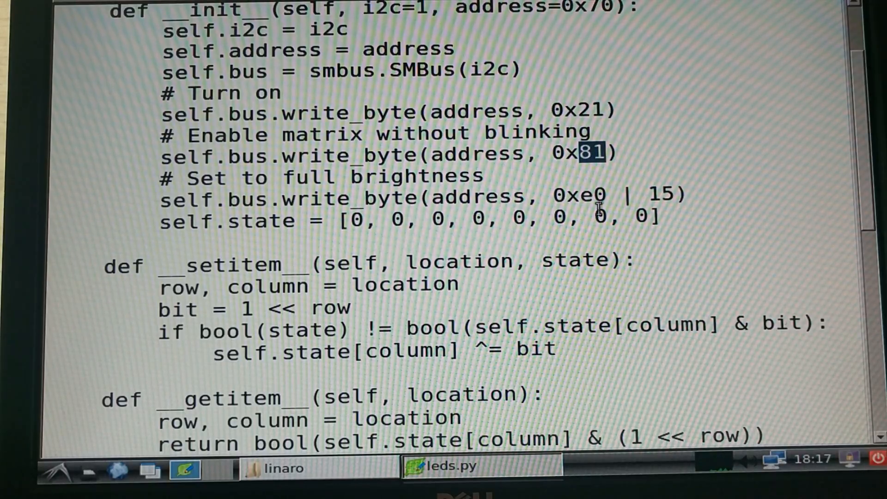
{"action": "scroll", "scroll_direction": "down", "scroll_amount": 3}
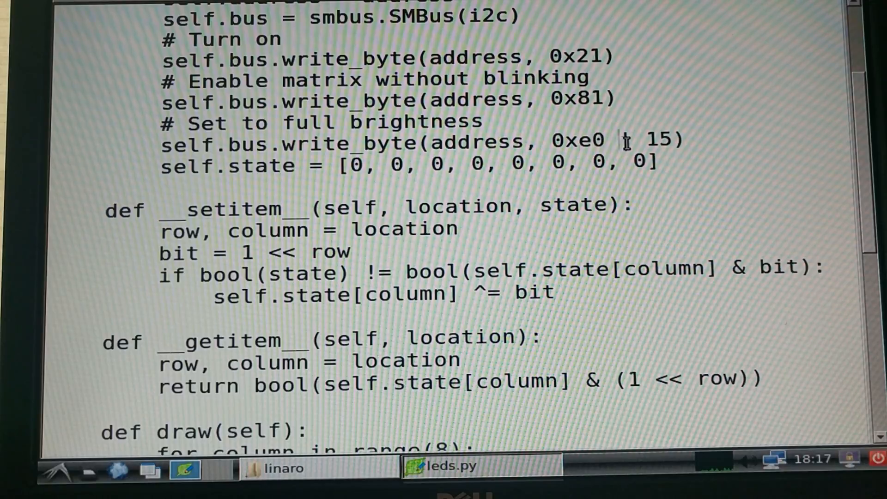
{"action": "double_click", "coordinate": [659, 141]}
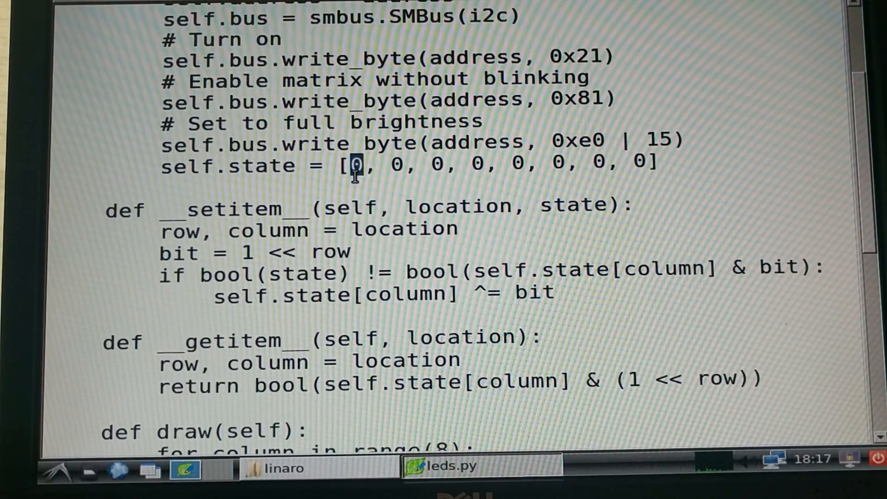
{"action": "scroll", "scroll_direction": "down", "scroll_amount": 3}
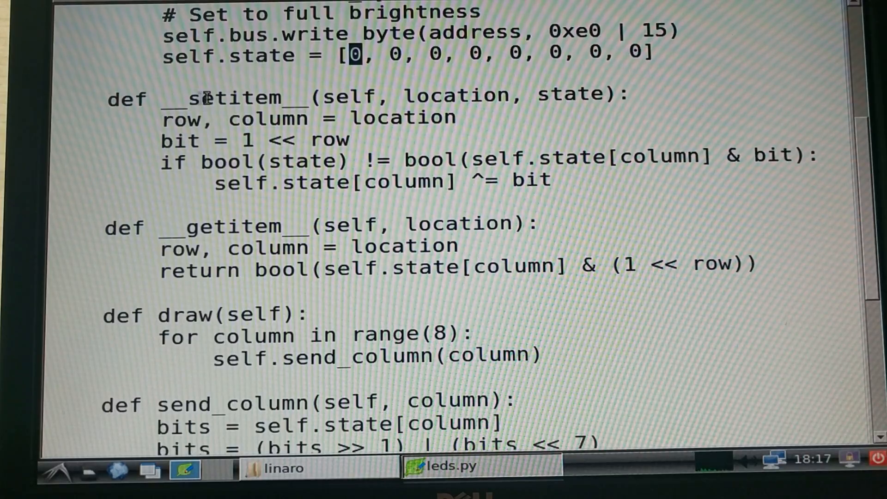
{"action": "double_click", "coordinate": [456, 96]}
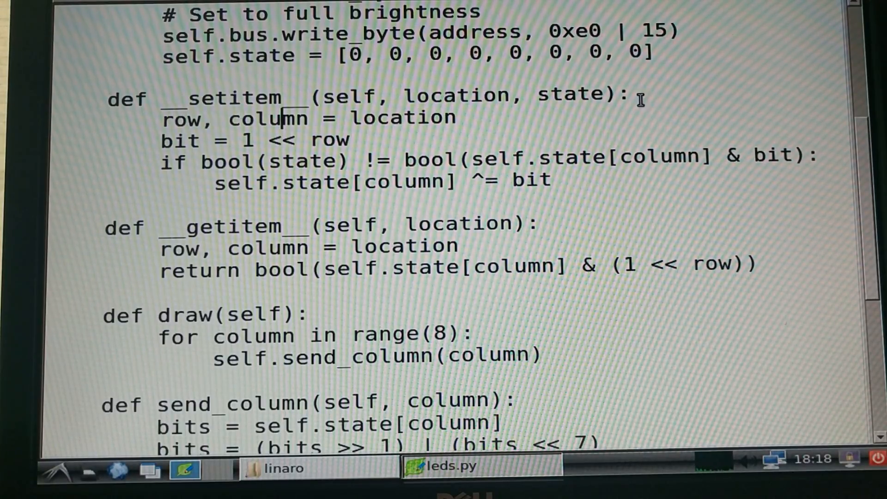
{"action": "double_click", "coordinate": [570, 94]}
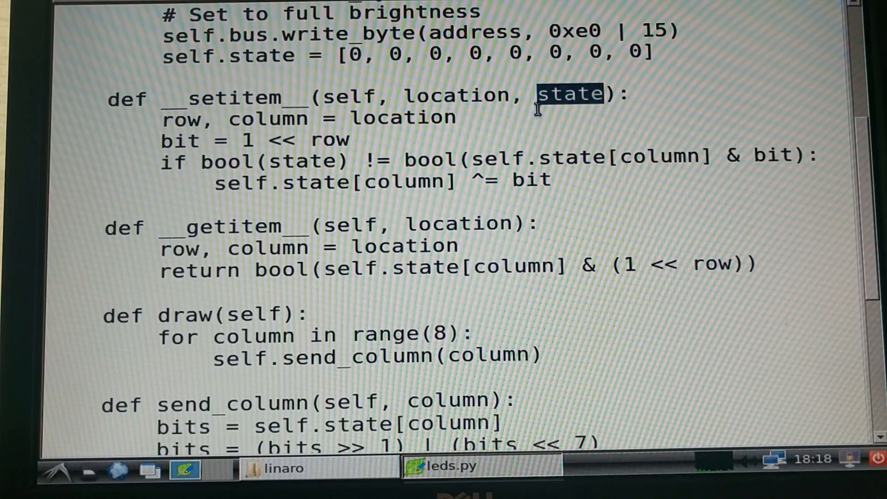
{"action": "mouse_move", "coordinate": [252, 207]}
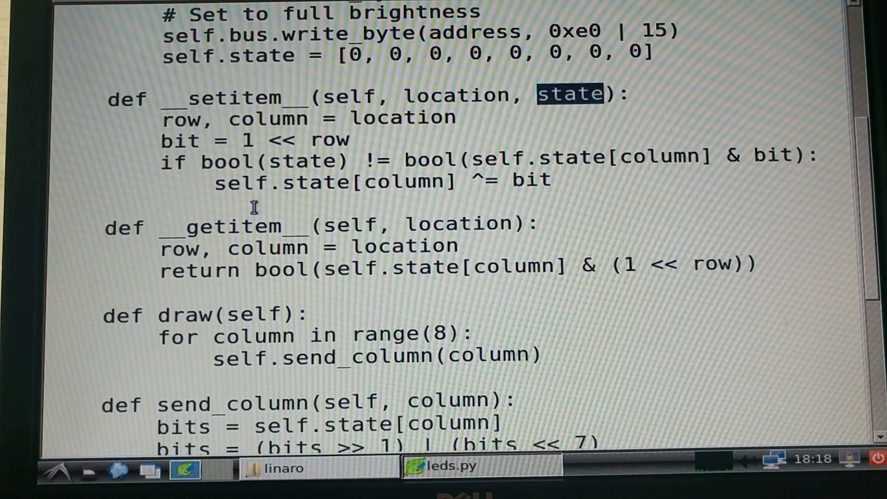
{"action": "mouse_move", "coordinate": [169, 141]}
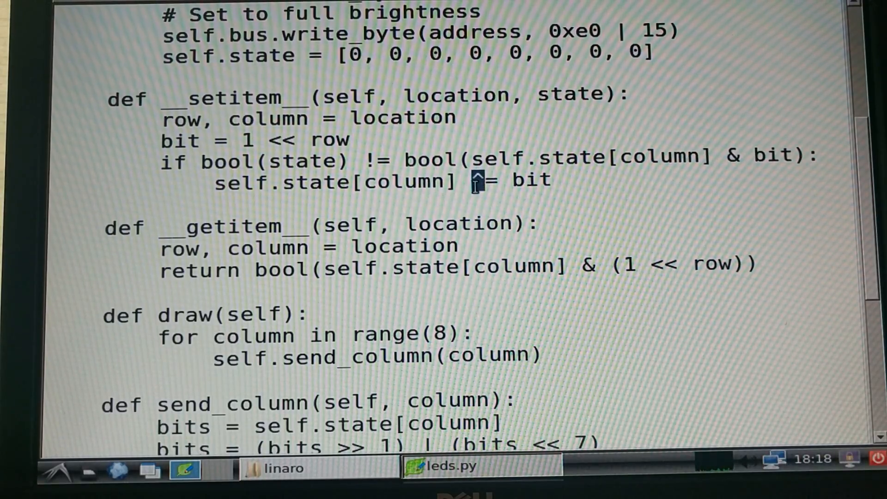
{"action": "scroll", "scroll_direction": "down", "scroll_amount": 3}
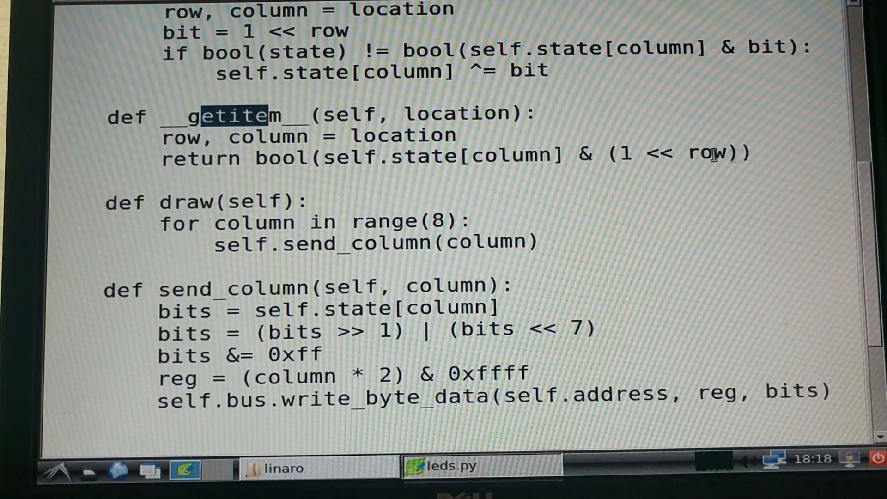
{"action": "mouse_move", "coordinate": [563, 161]}
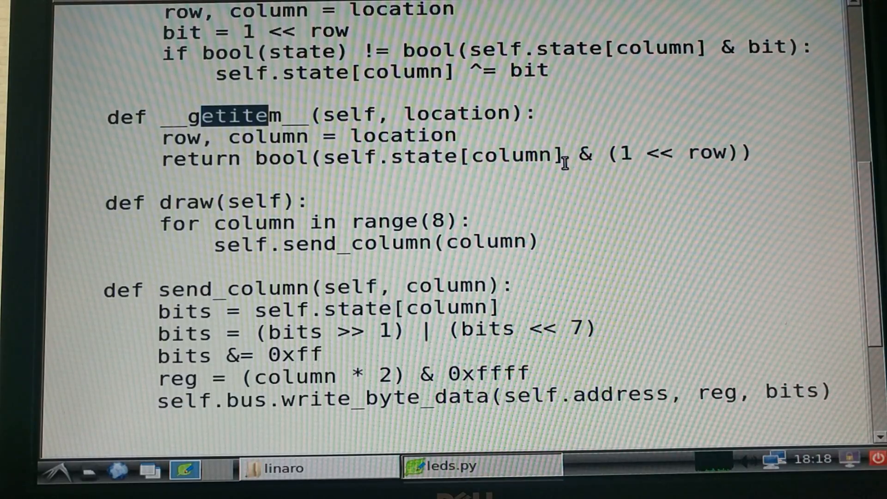
{"action": "scroll", "scroll_direction": "down", "scroll_amount": 3}
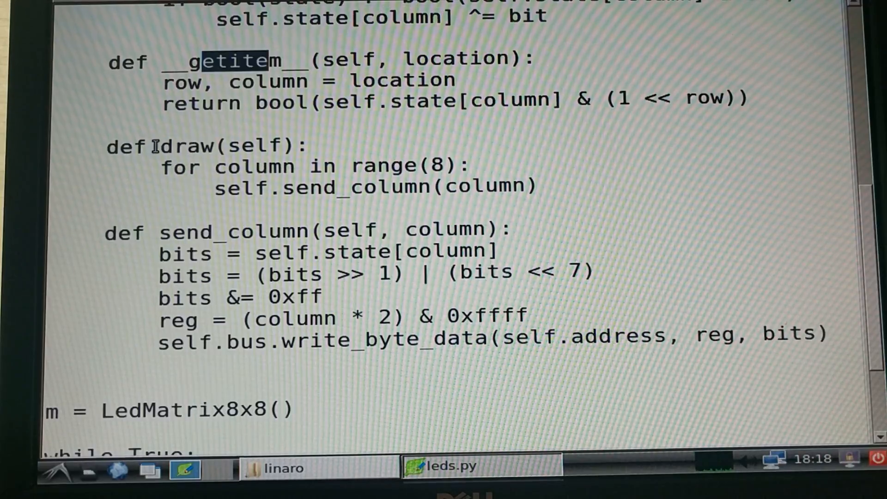
{"action": "double_click", "coordinate": [187, 146]}
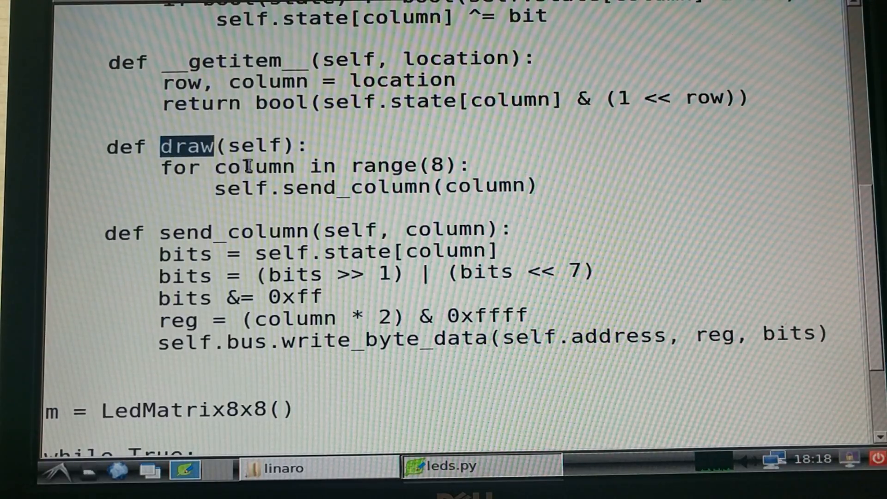
{"action": "scroll", "scroll_direction": "down", "scroll_amount": 3}
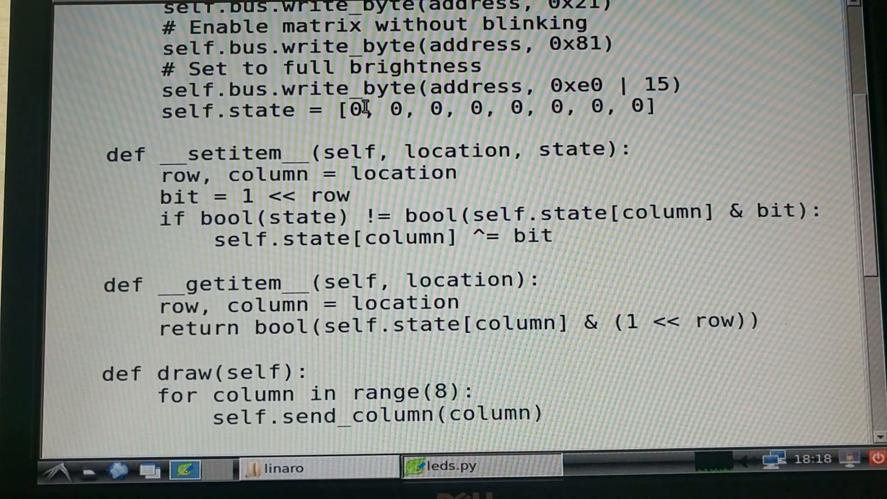
{"action": "scroll", "scroll_direction": "down", "scroll_amount": 3}
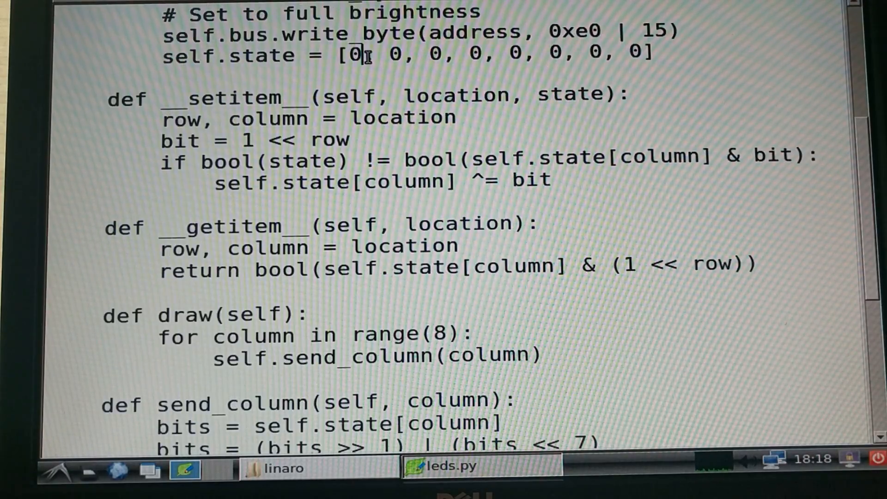
{"action": "scroll", "scroll_direction": "down", "scroll_amount": 3}
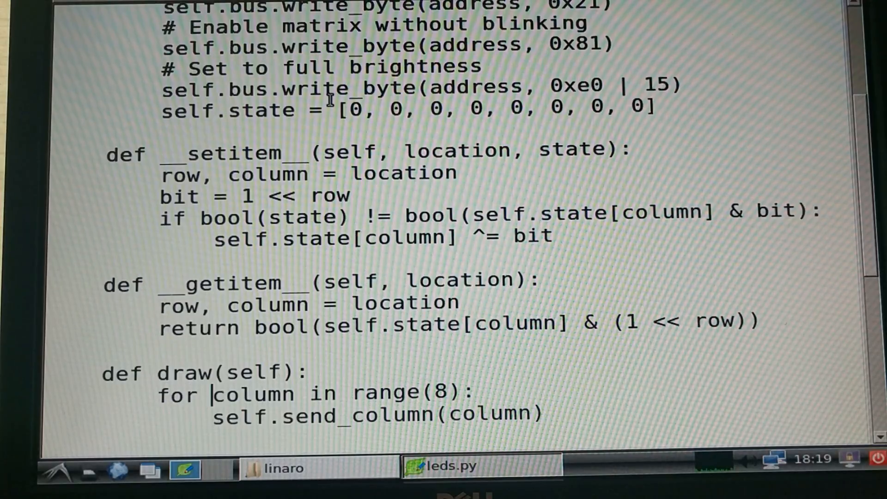
{"action": "scroll", "scroll_direction": "down", "scroll_amount": 3}
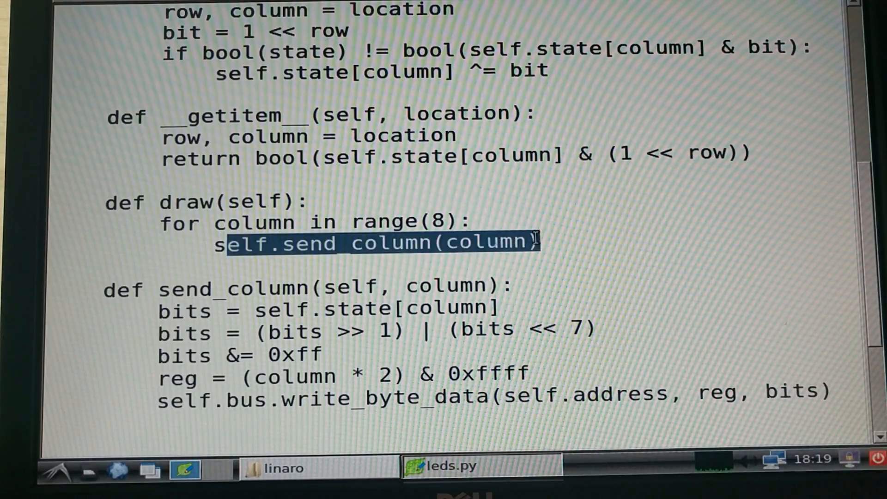
{"action": "double_click", "coordinate": [356, 244]}
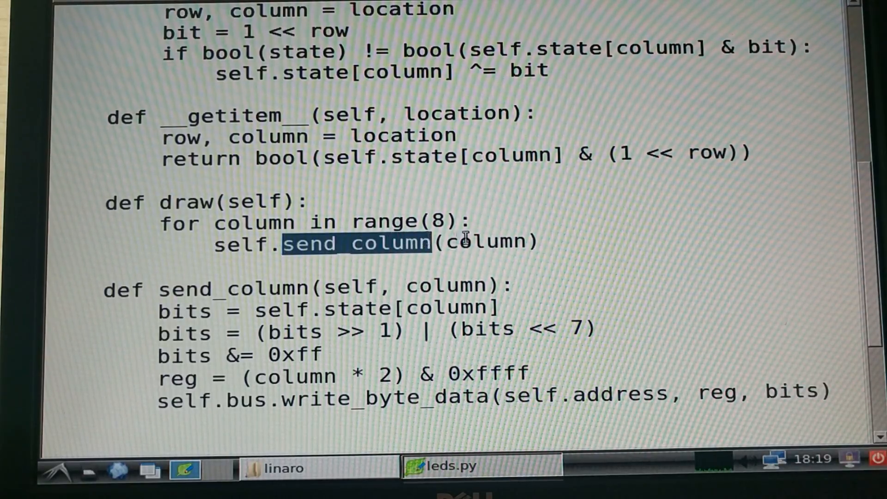
{"action": "scroll", "scroll_direction": "down", "scroll_amount": 3}
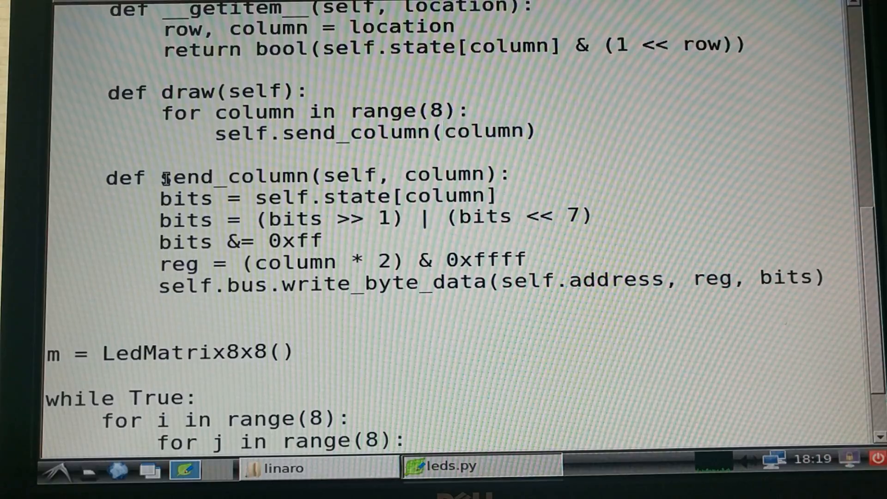
{"action": "double_click", "coordinate": [231, 176]}
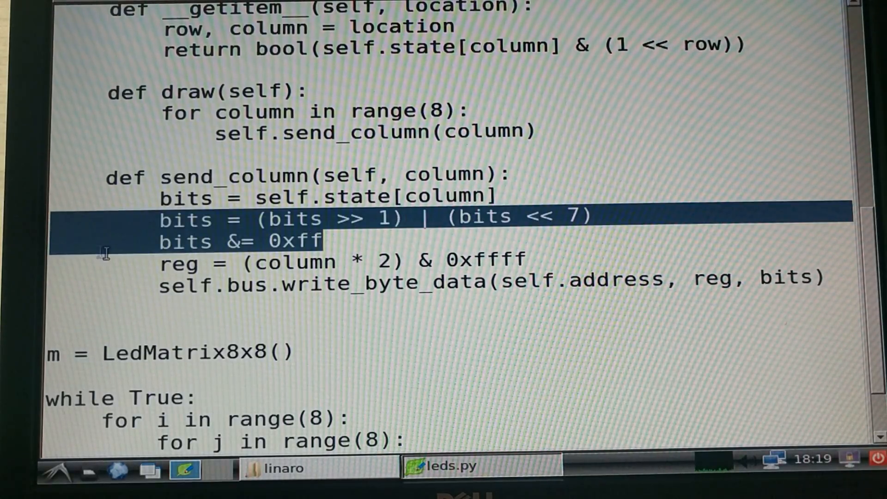
{"action": "mouse_move", "coordinate": [388, 217]}
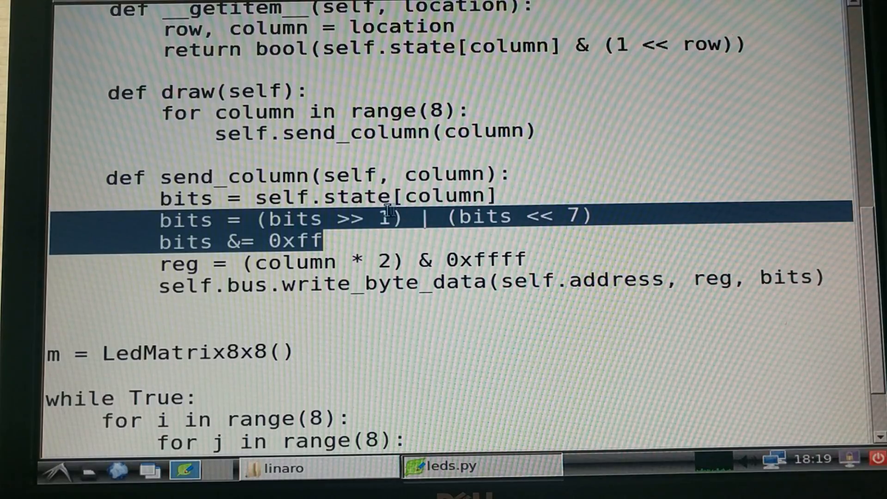
{"action": "mouse_move", "coordinate": [585, 216]}
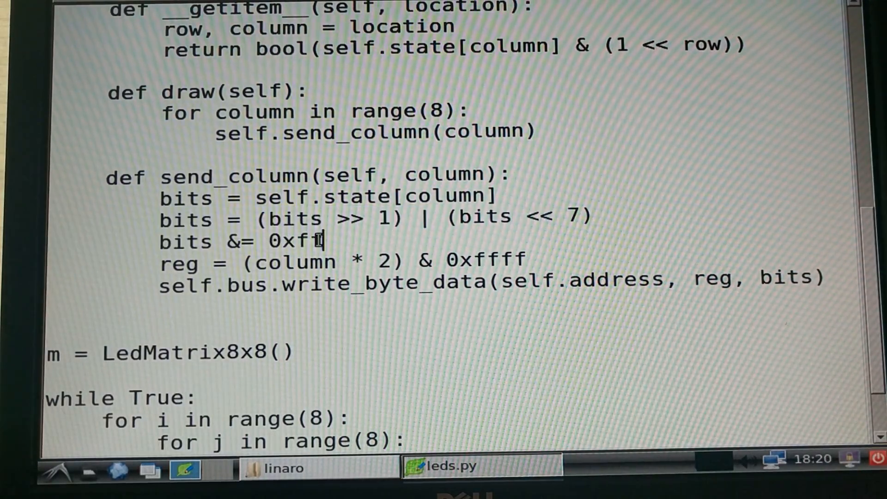
{"action": "double_click", "coordinate": [290, 242]}
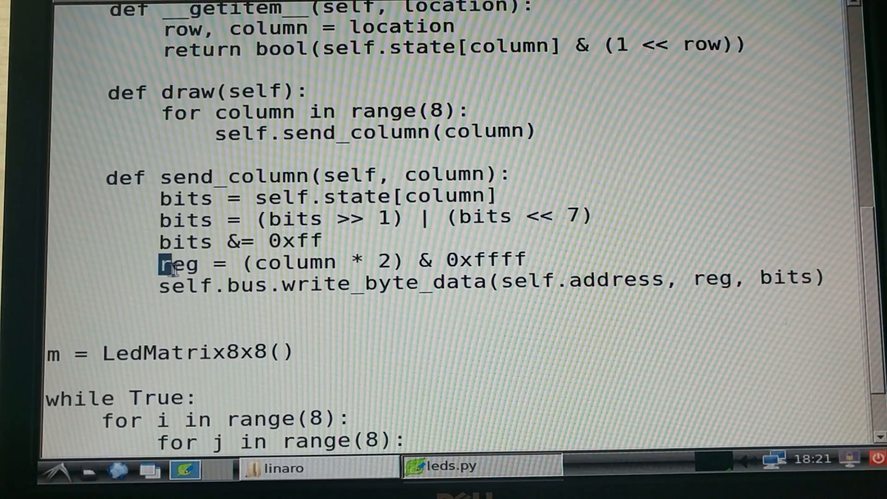
{"action": "double_click", "coordinate": [178, 262]}
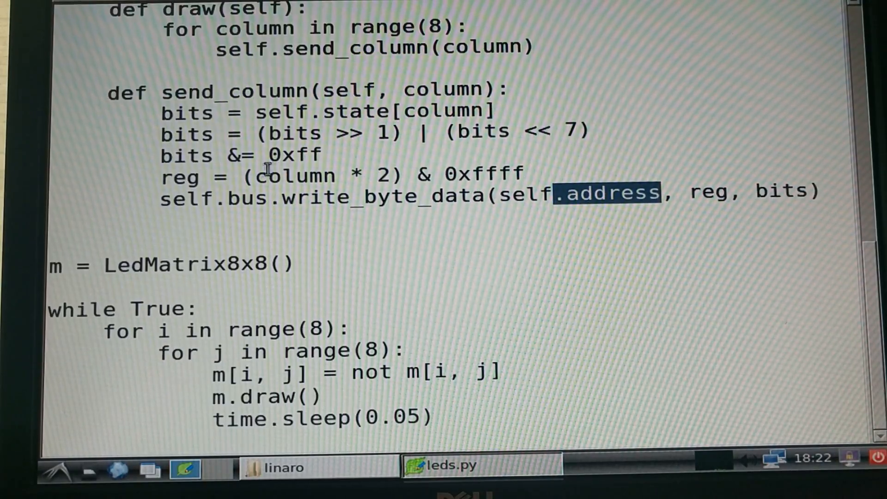
{"action": "left_click_drag", "start_coordinate": [48, 264], "coordinate": [433, 418]}
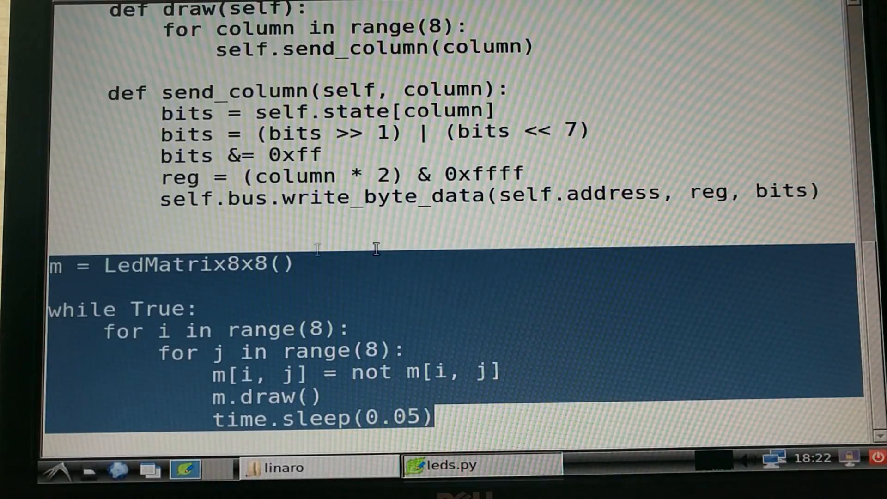
{"action": "left_click", "coordinate": [54, 264]}
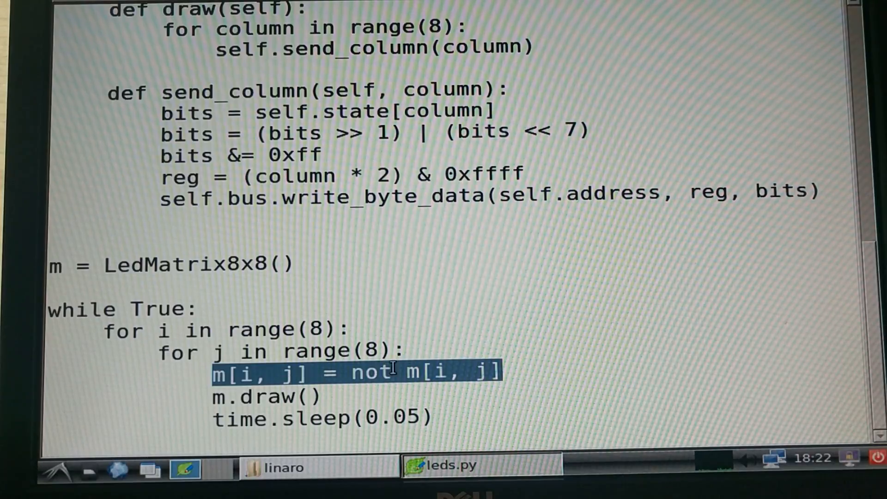
{"action": "left_click", "coordinate": [464, 418]}
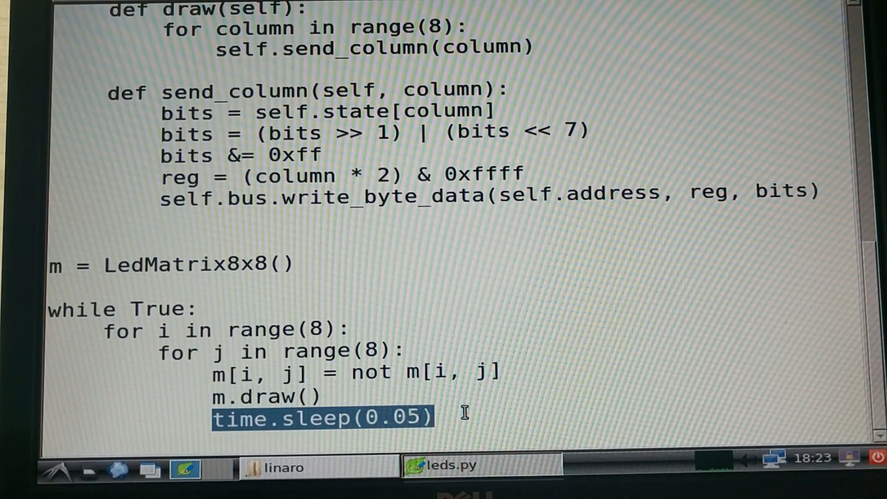